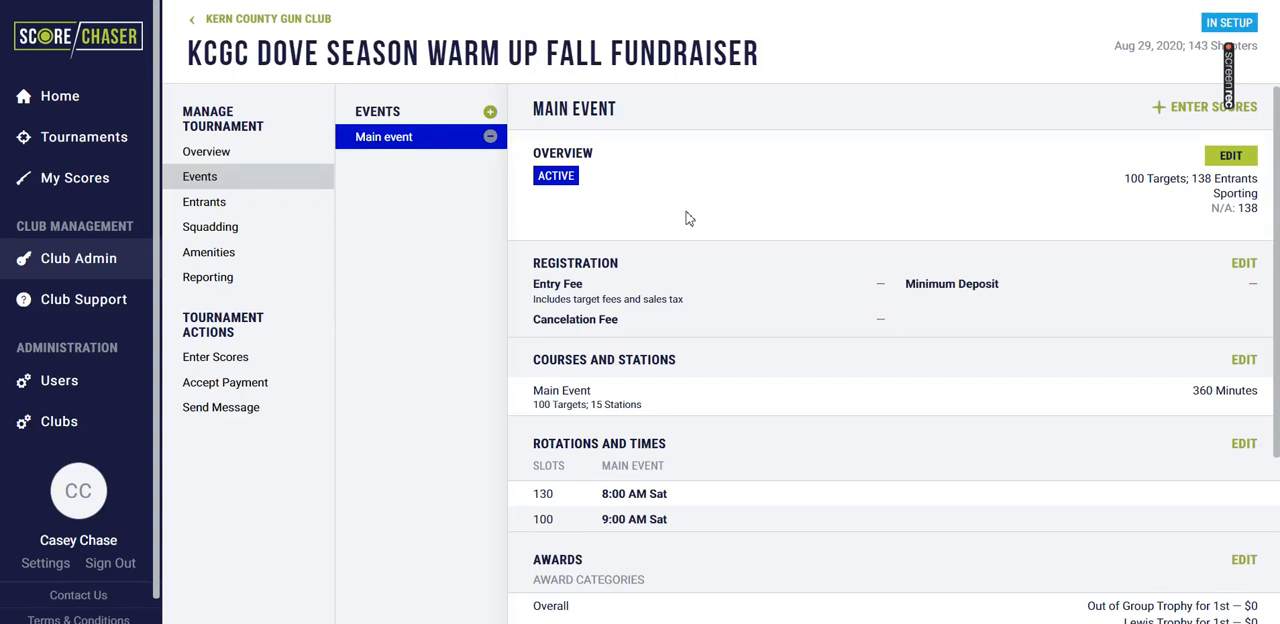
{"action": "mouse_move", "coordinate": [478, 226]}
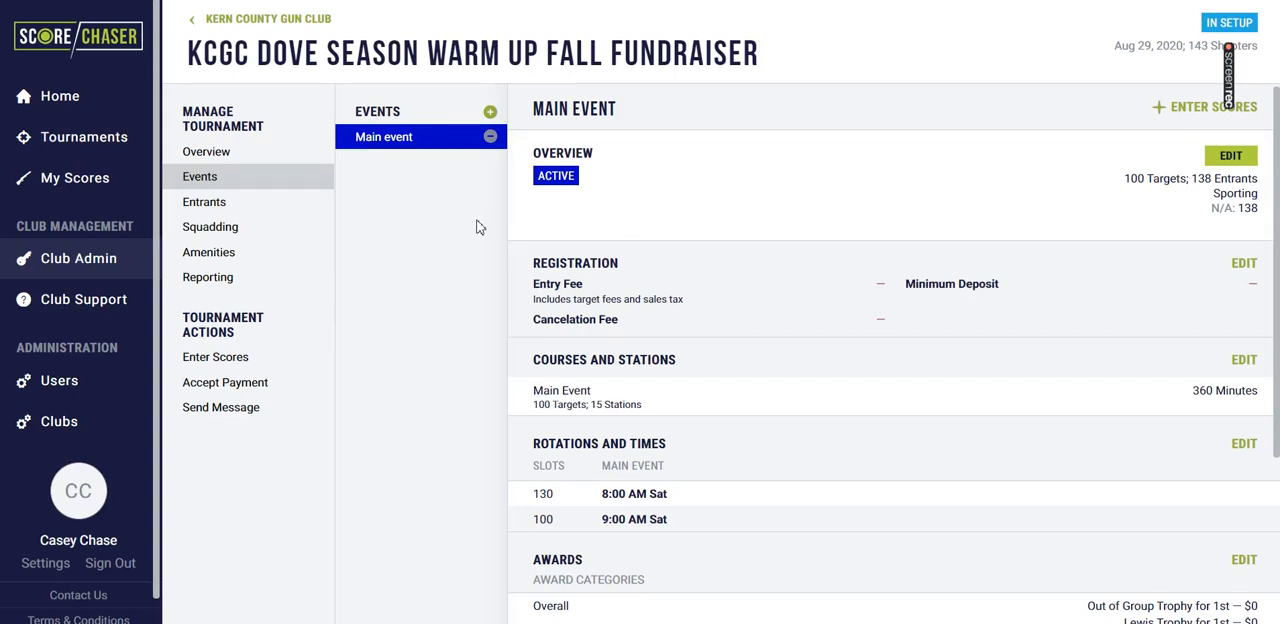
{"action": "mouse_move", "coordinate": [1094, 184]}
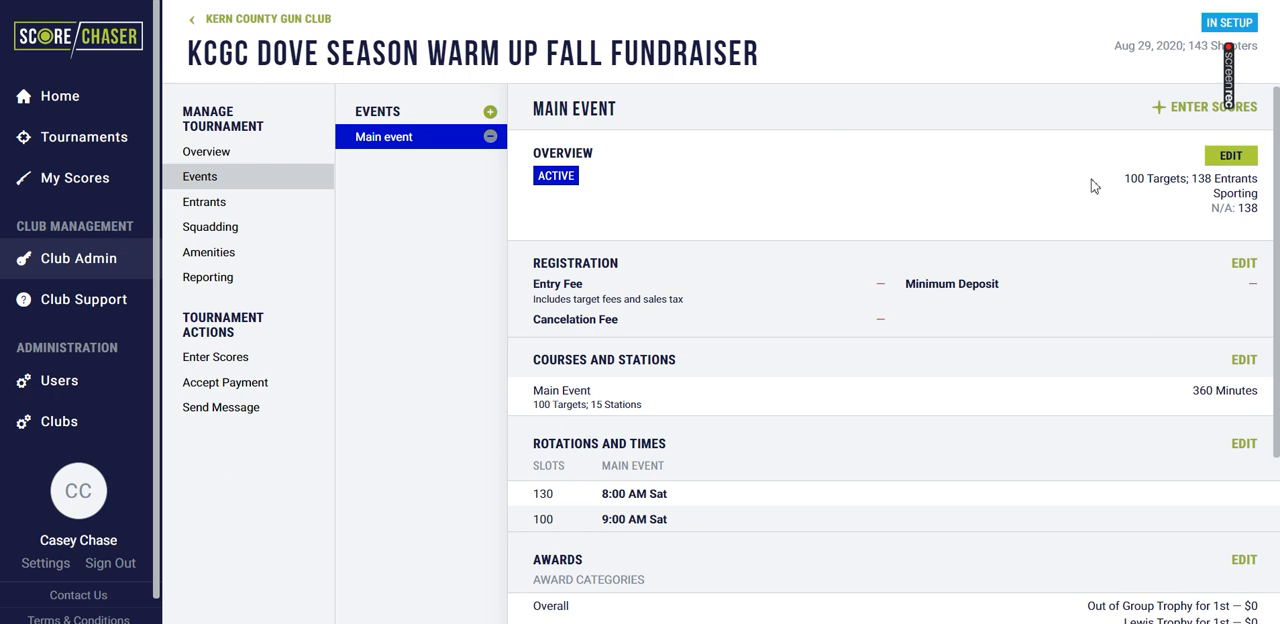
Review the Main event's Main Teams option with its manual payout scale and save the event
{"action": "left_click", "coordinate": [1230, 156]}
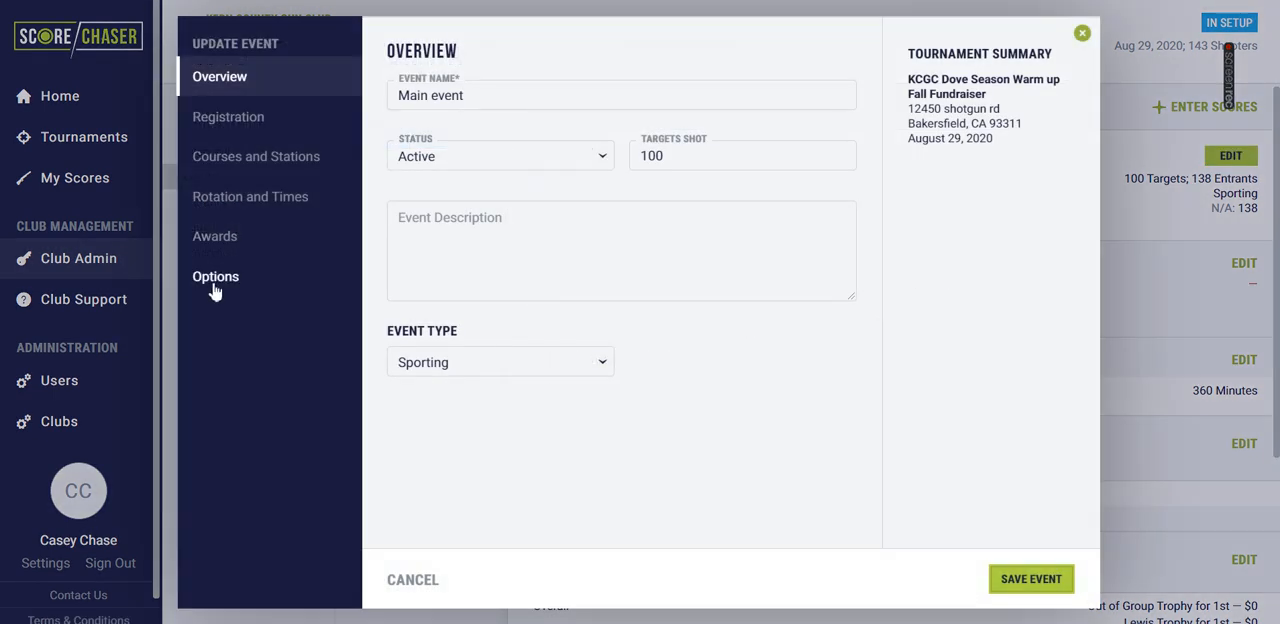
{"action": "left_click", "coordinate": [216, 276]}
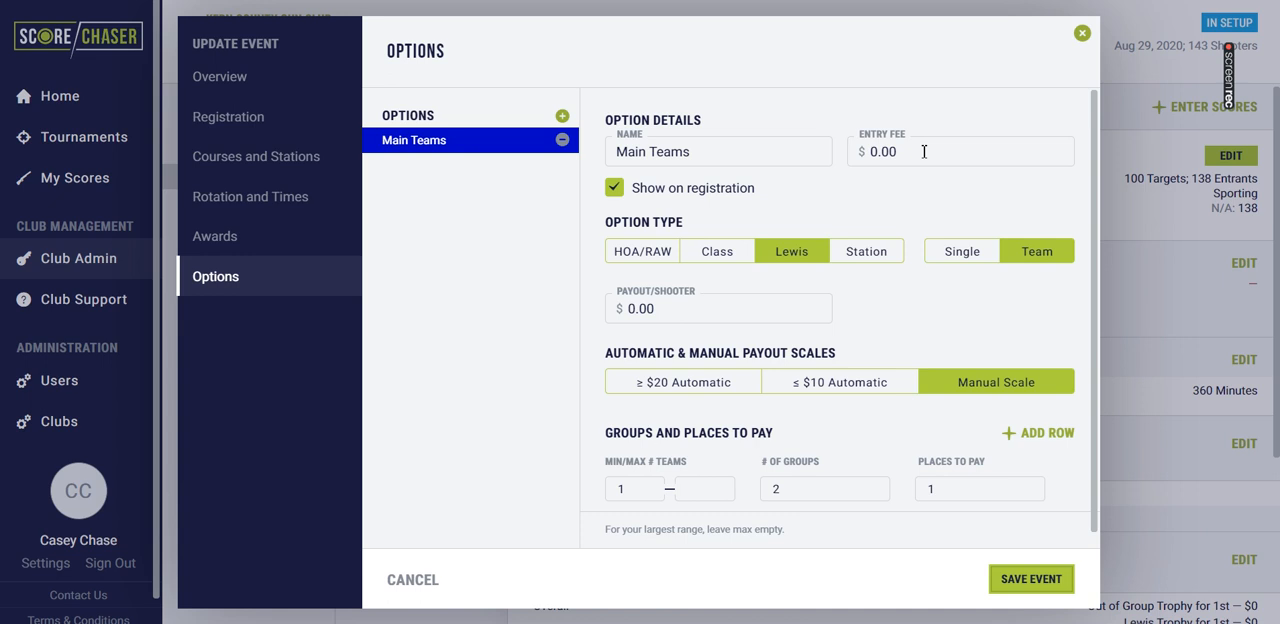
{"action": "mouse_move", "coordinate": [712, 308]}
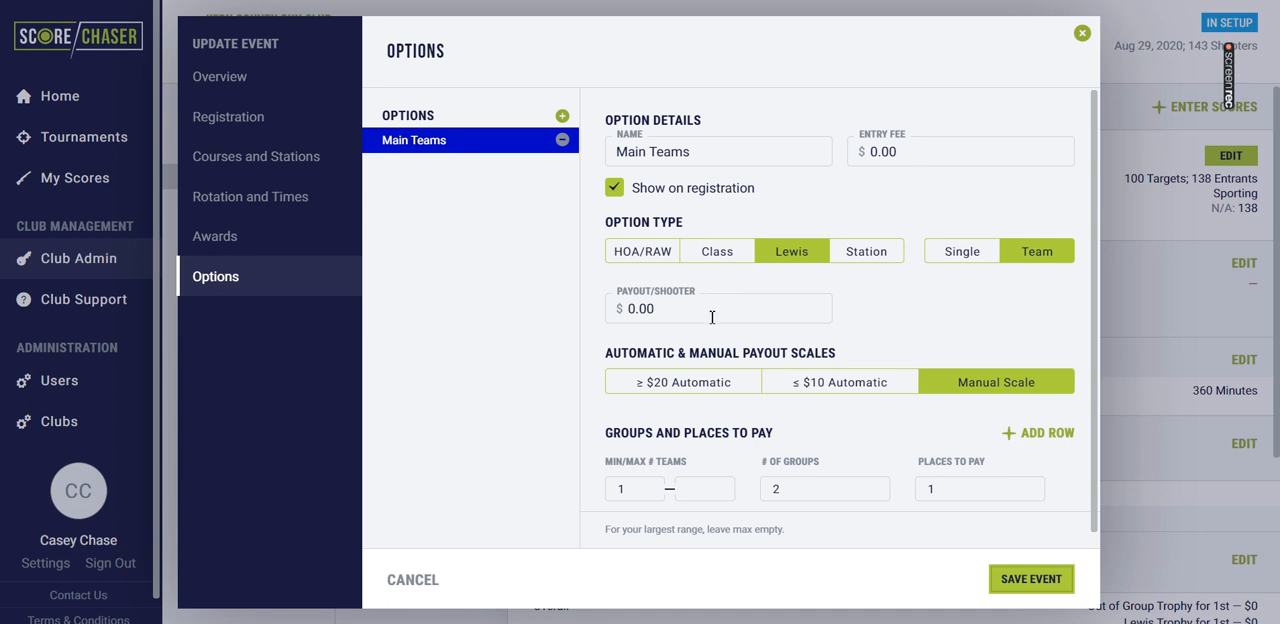
{"action": "mouse_move", "coordinate": [788, 272]}
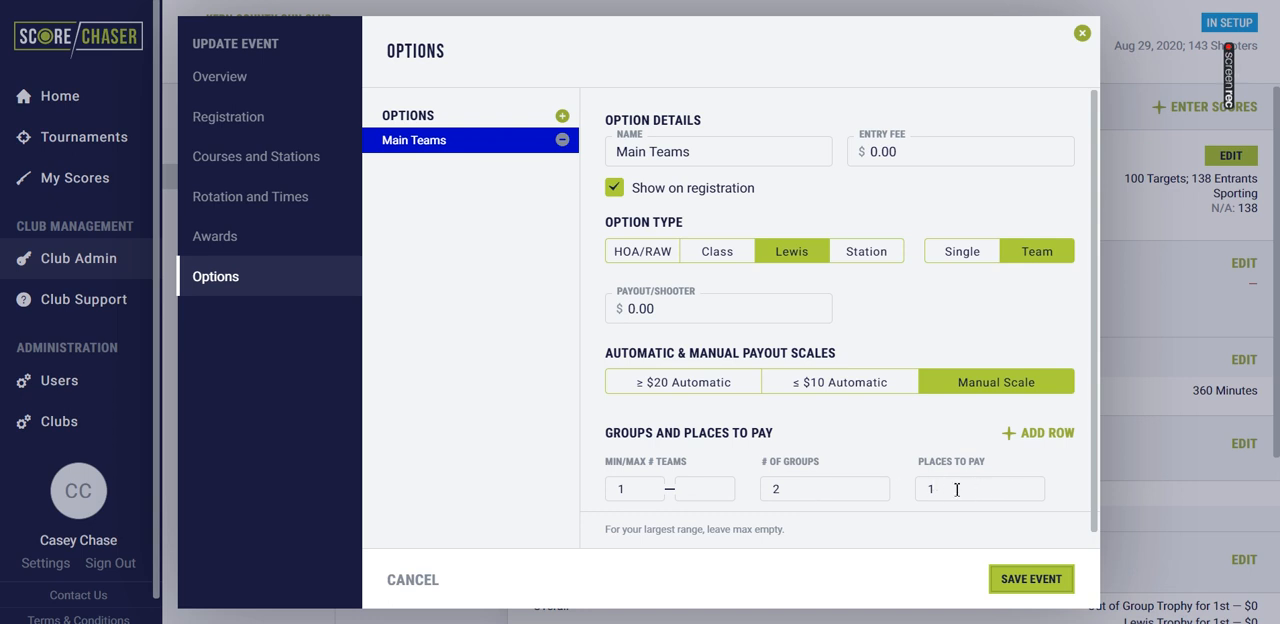
{"action": "left_click", "coordinate": [1080, 32]}
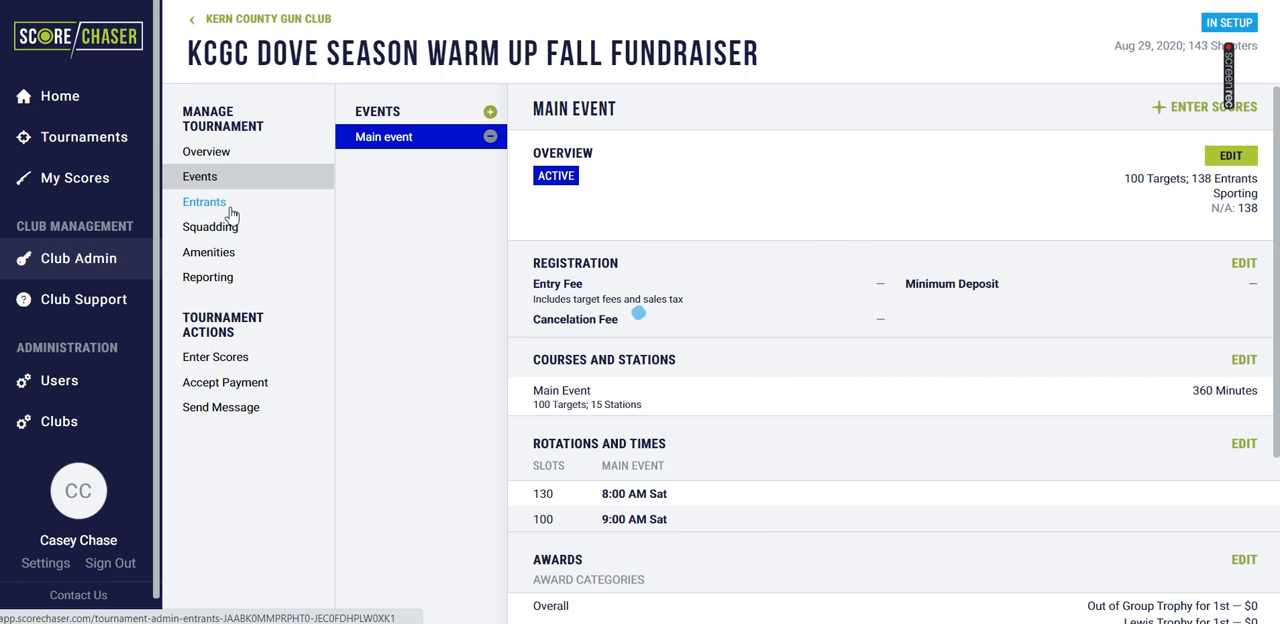
{"action": "left_click", "coordinate": [204, 200]}
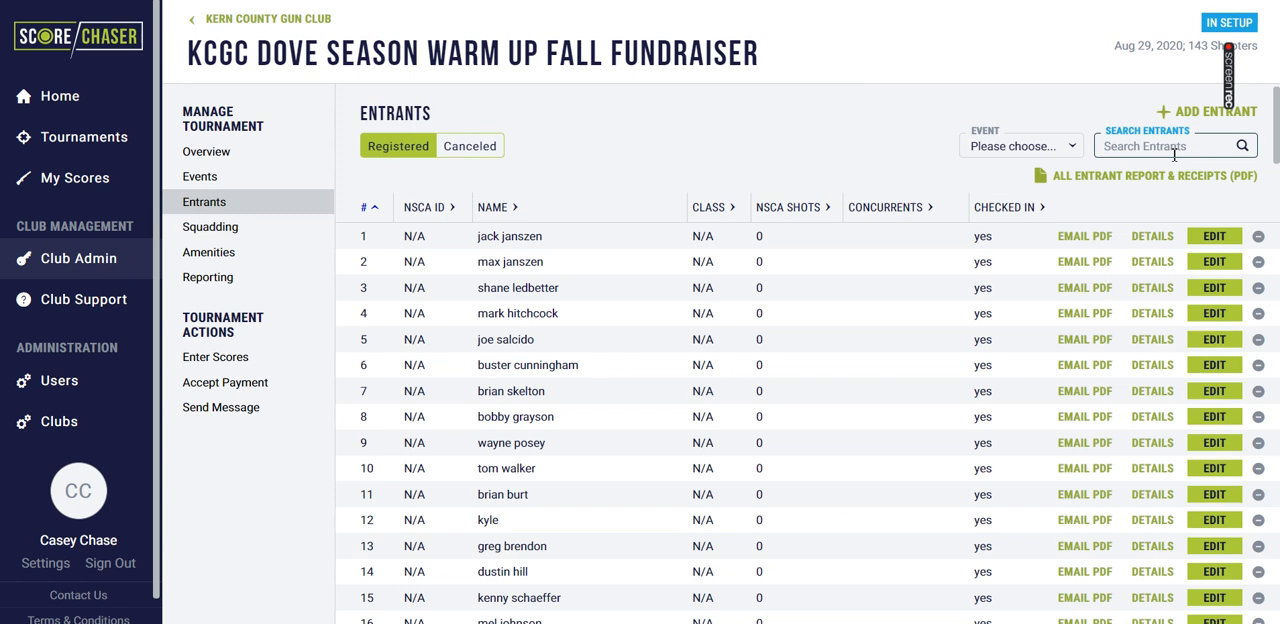
{"action": "type", "text": "schae"}
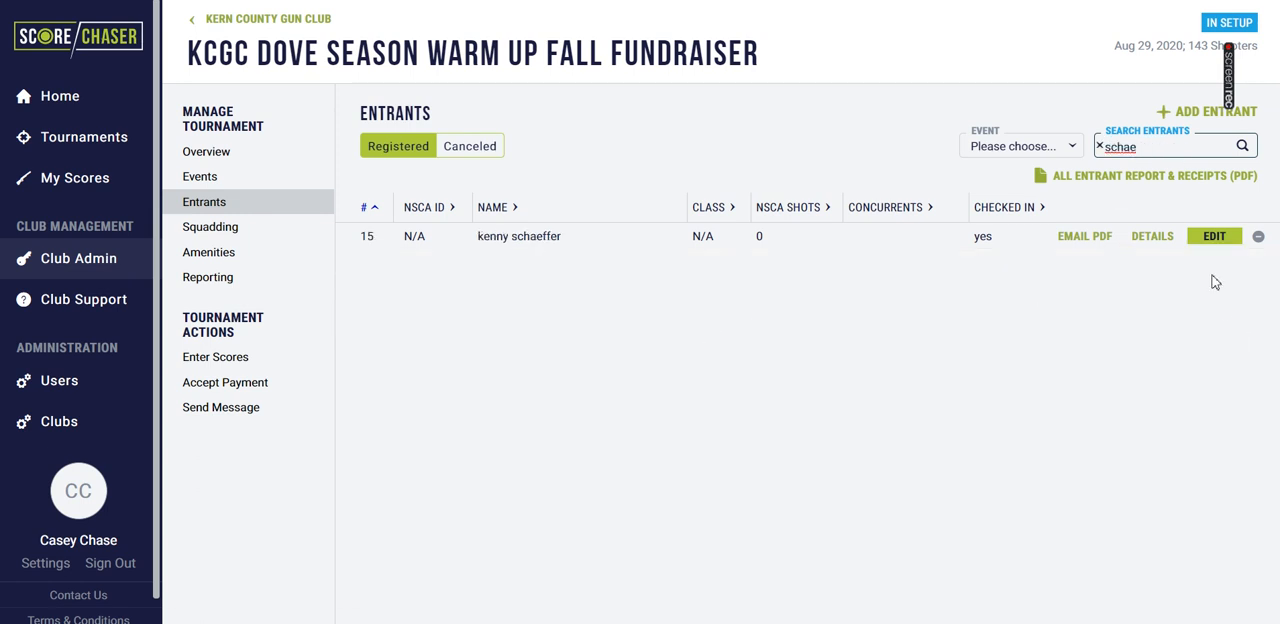
{"action": "left_click", "coordinate": [1214, 236]}
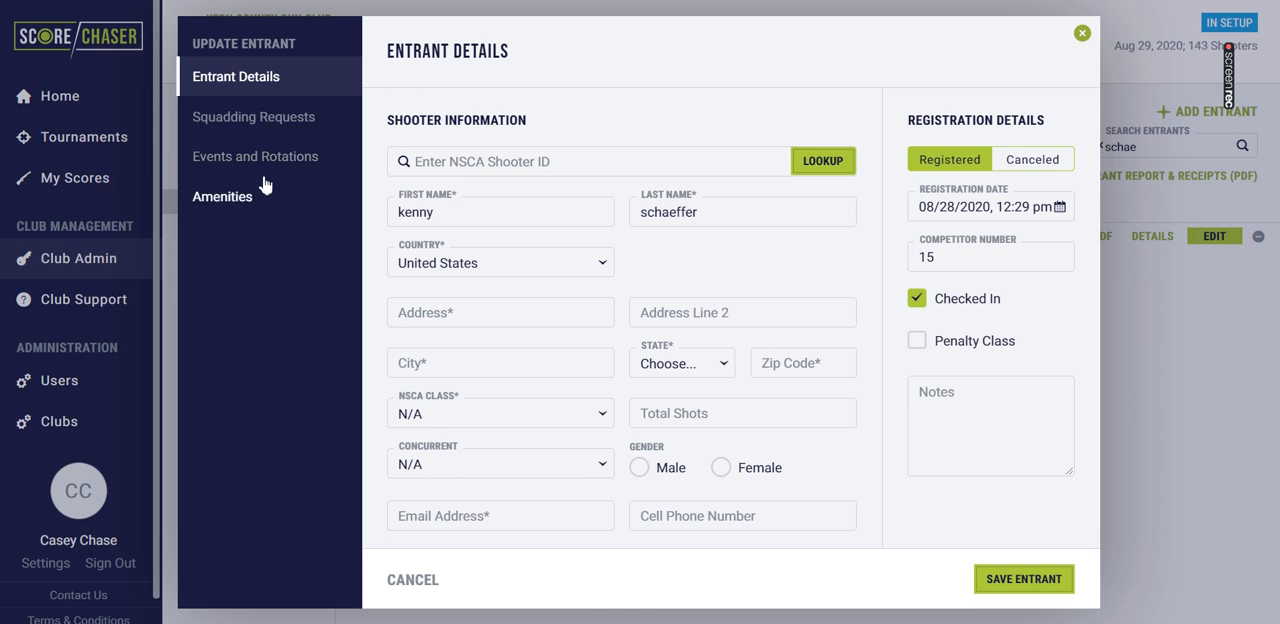
{"action": "left_click", "coordinate": [256, 156]}
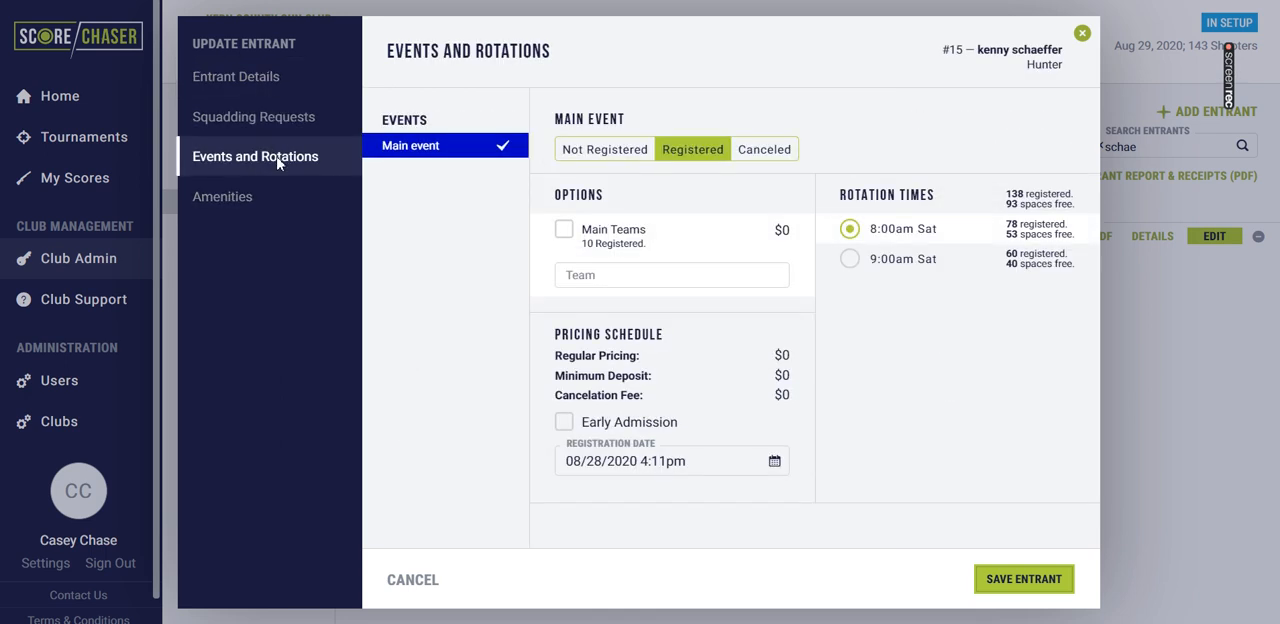
{"action": "left_click", "coordinate": [564, 228]}
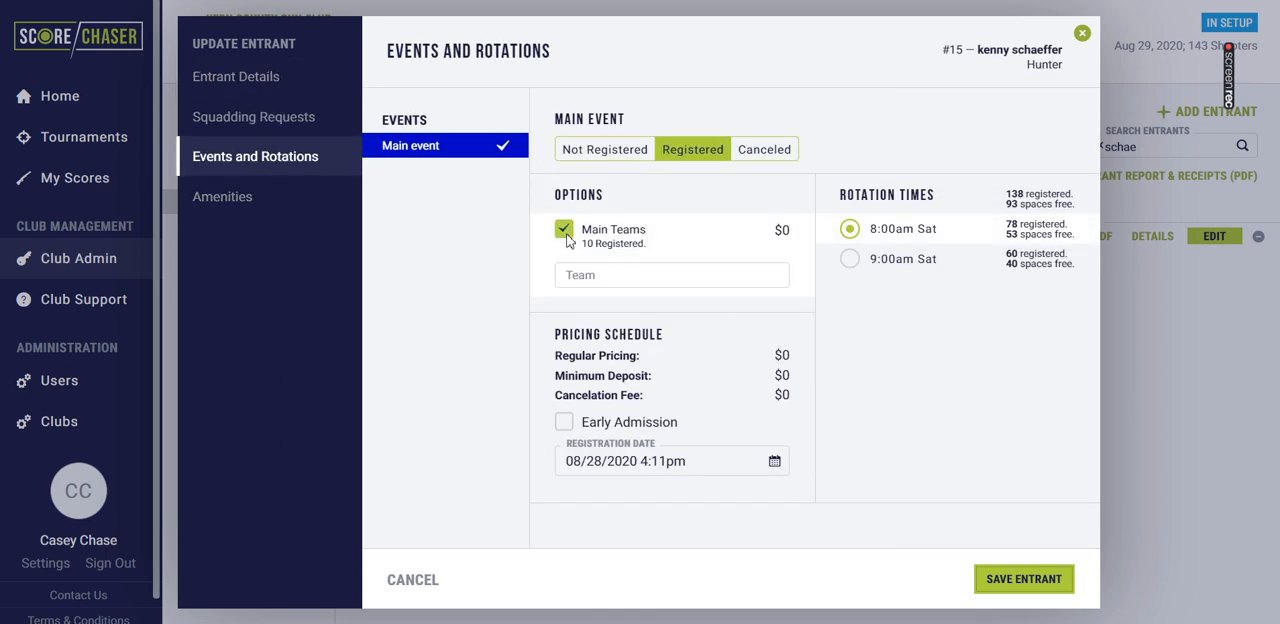
{"action": "left_click", "coordinate": [672, 276]}
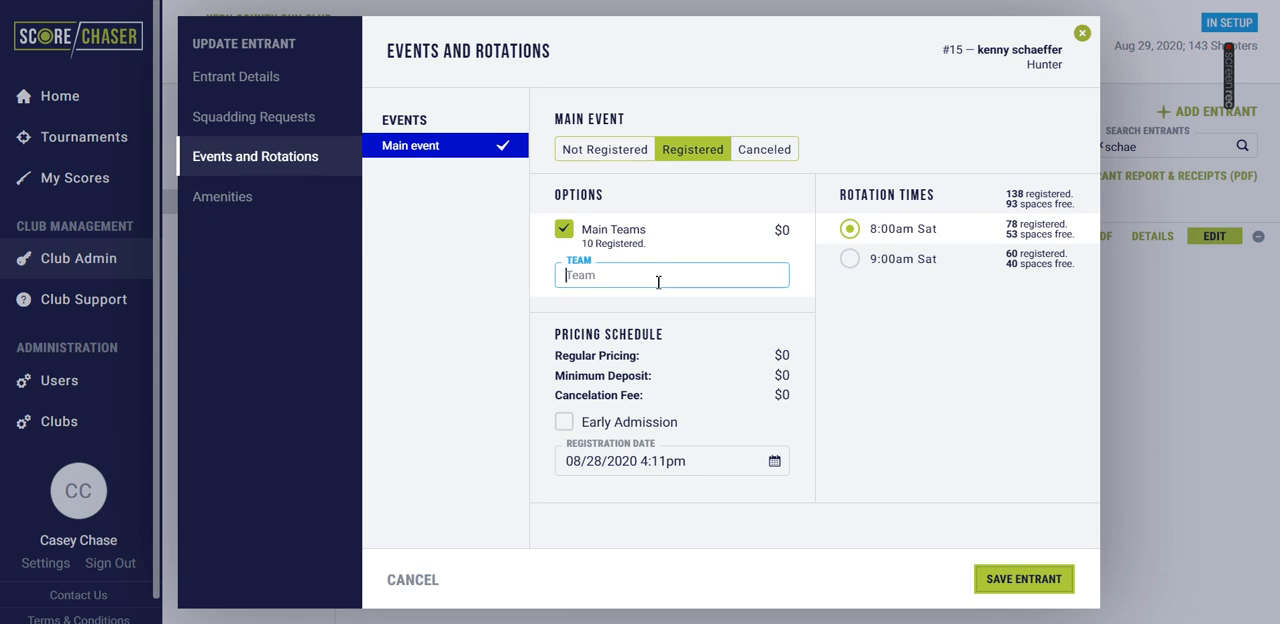
{"action": "type", "text": "Team 3"}
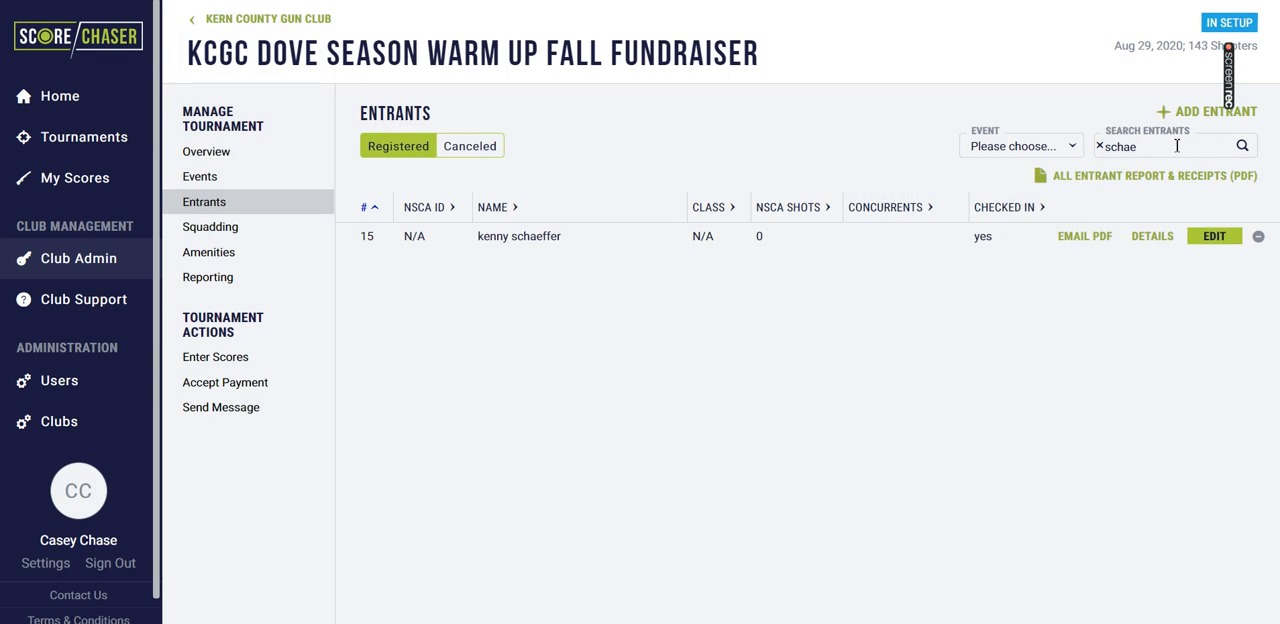
{"action": "double_click", "coordinate": [1120, 148]}
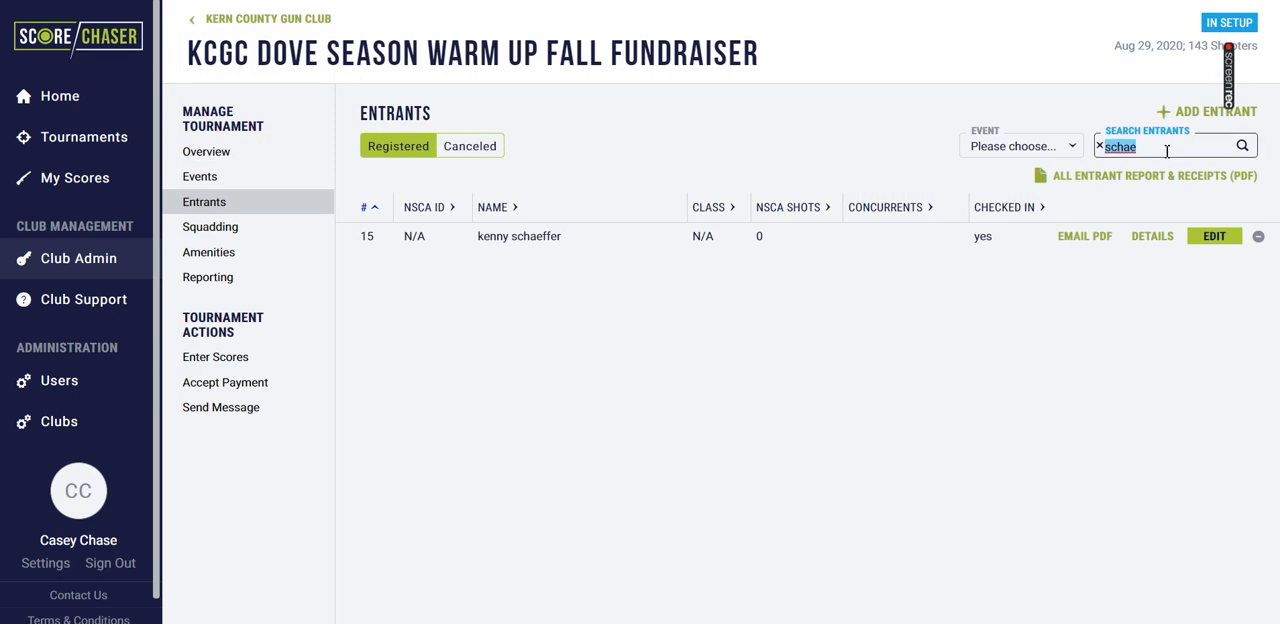
{"action": "type", "text": "brend"}
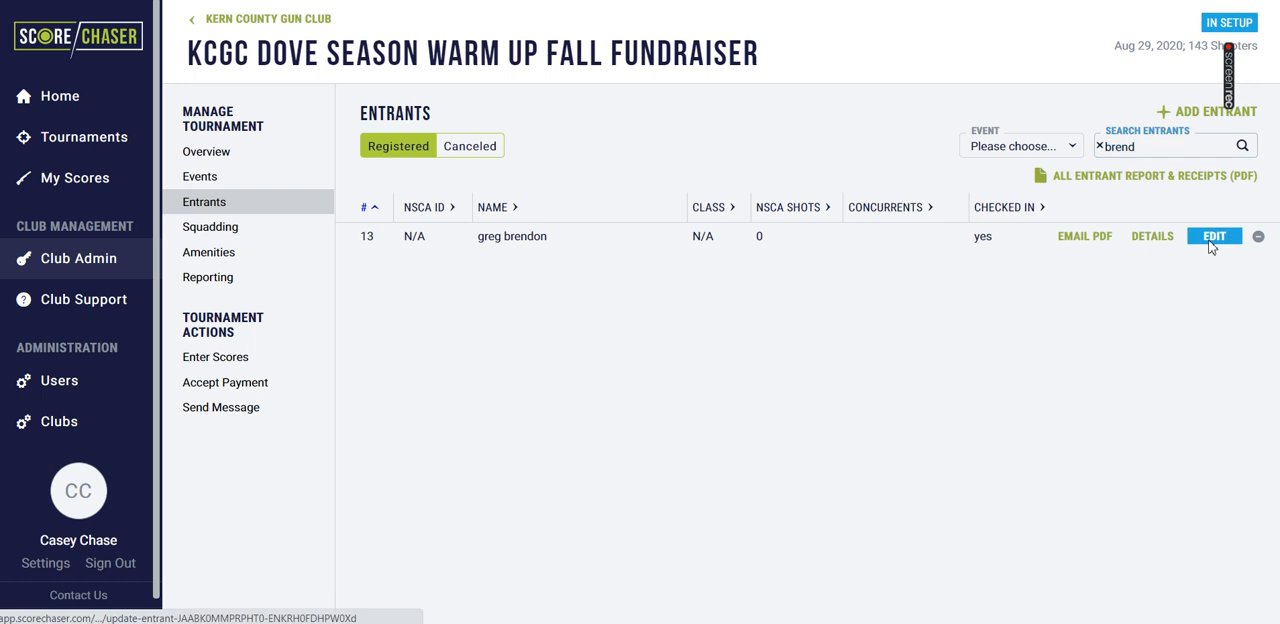
{"action": "left_click", "coordinate": [1212, 236]}
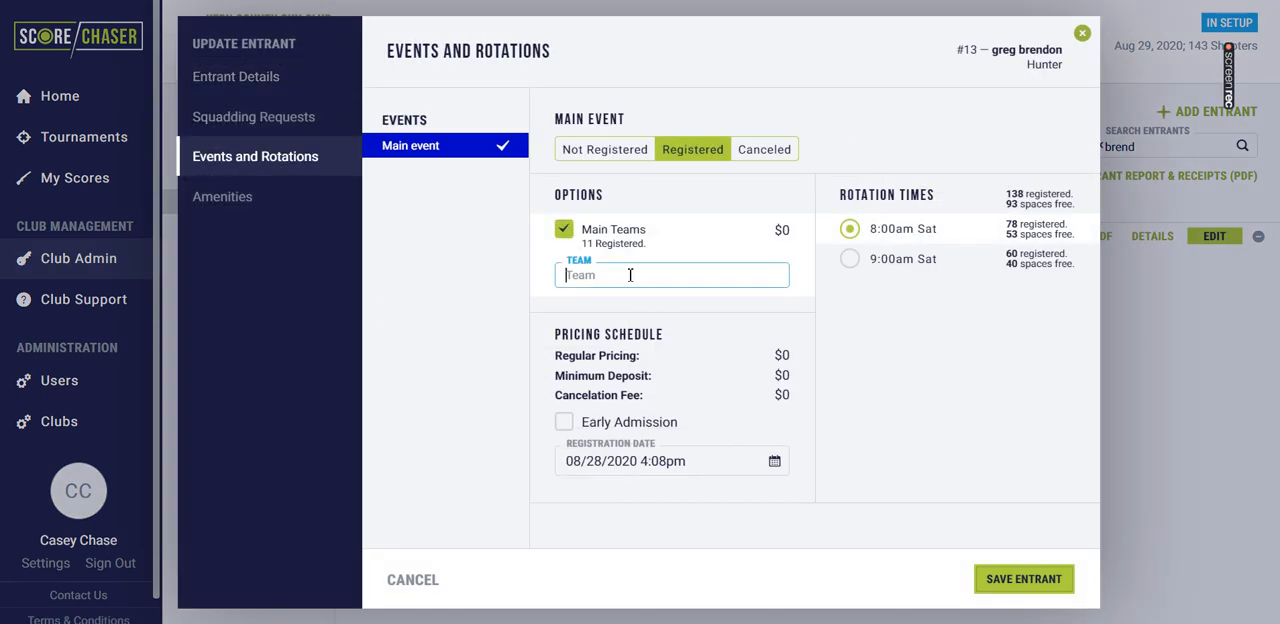
{"action": "type", "text": "Team 3"}
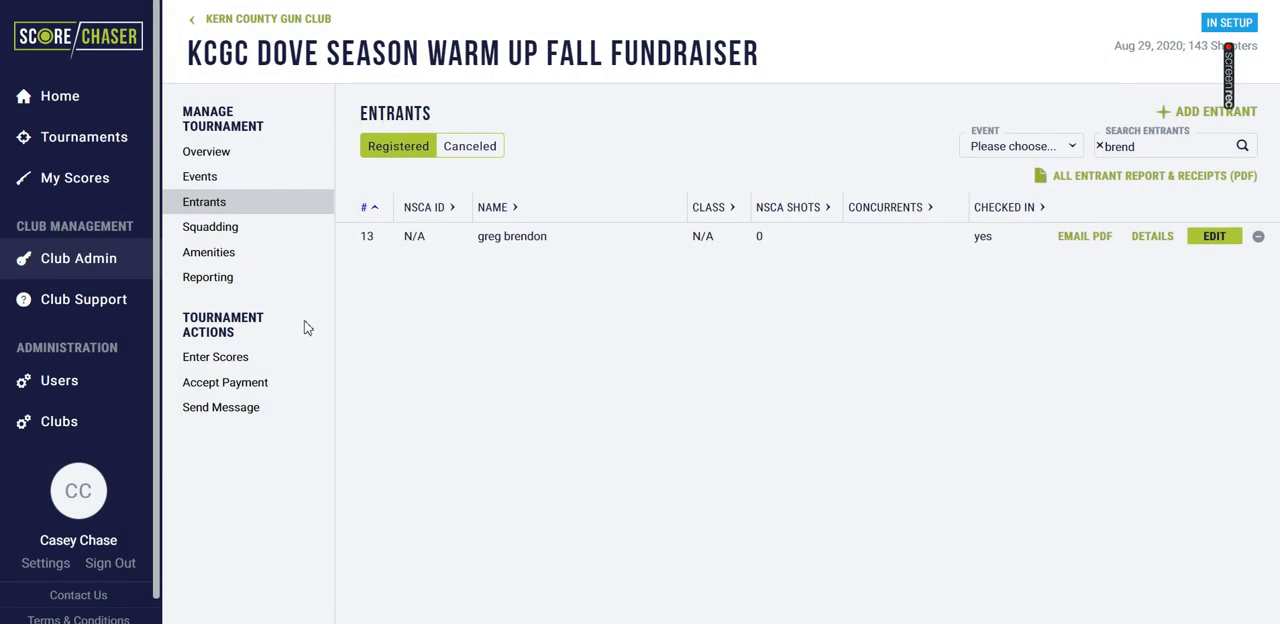
Generate the Event Scoreboard report for the Main event with Main Teams scores as a PDF
{"action": "left_click", "coordinate": [208, 276]}
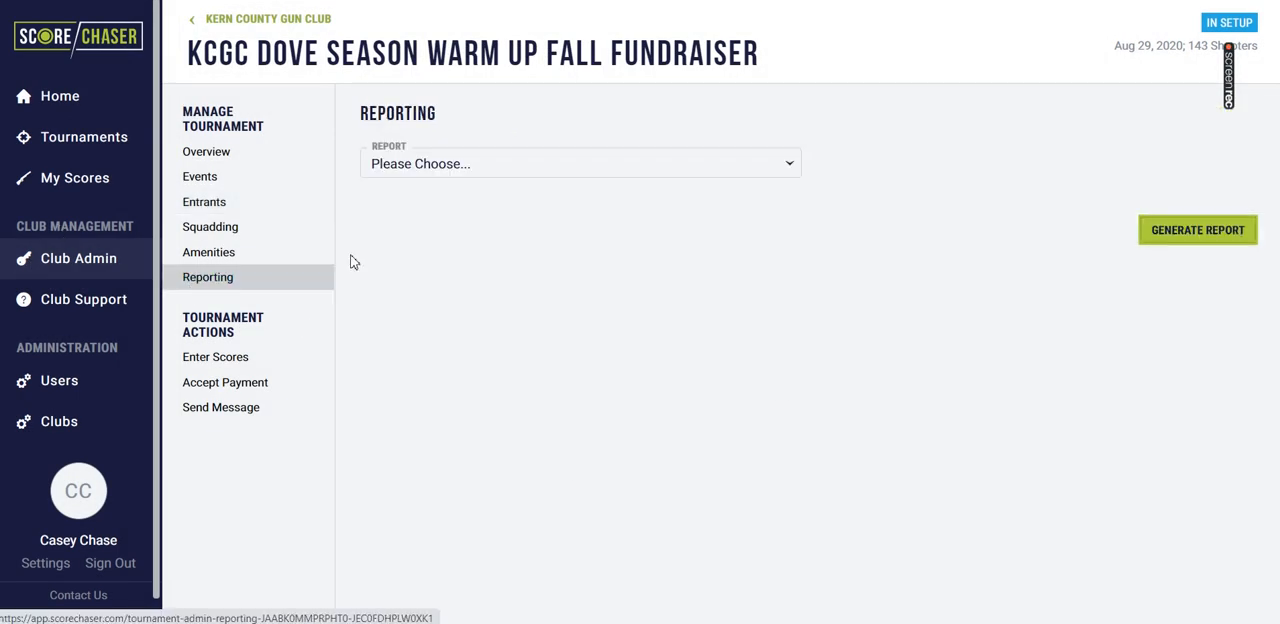
{"action": "left_click", "coordinate": [580, 164]}
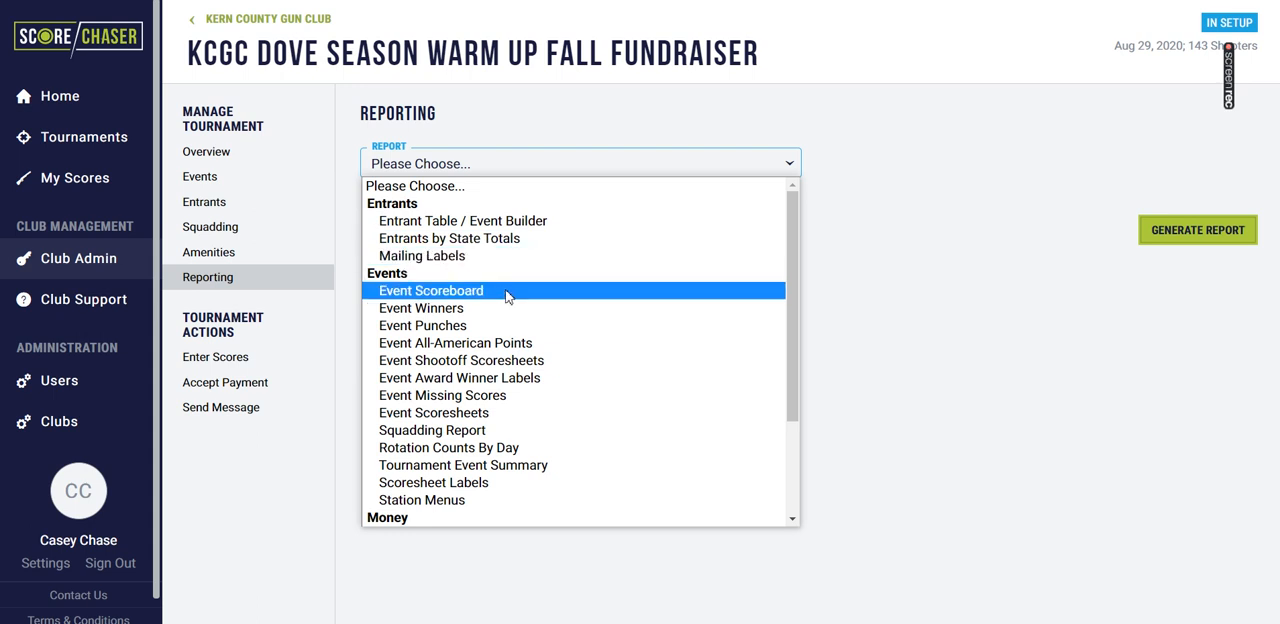
{"action": "left_click", "coordinate": [432, 290]}
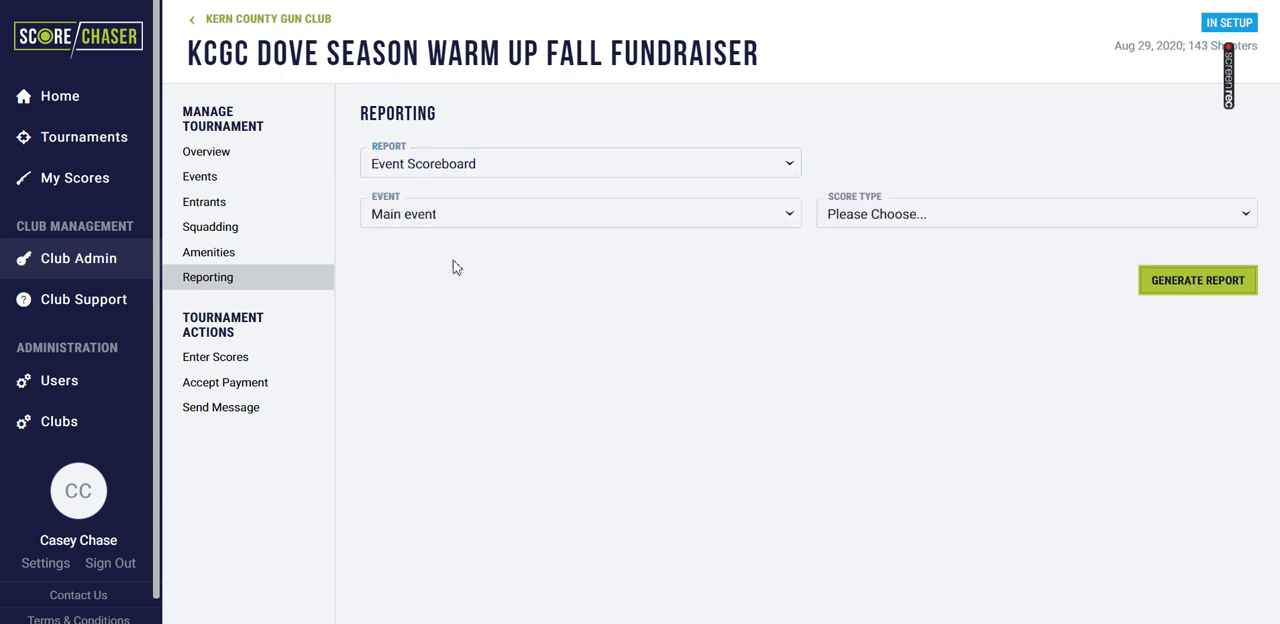
{"action": "left_click", "coordinate": [1036, 212]}
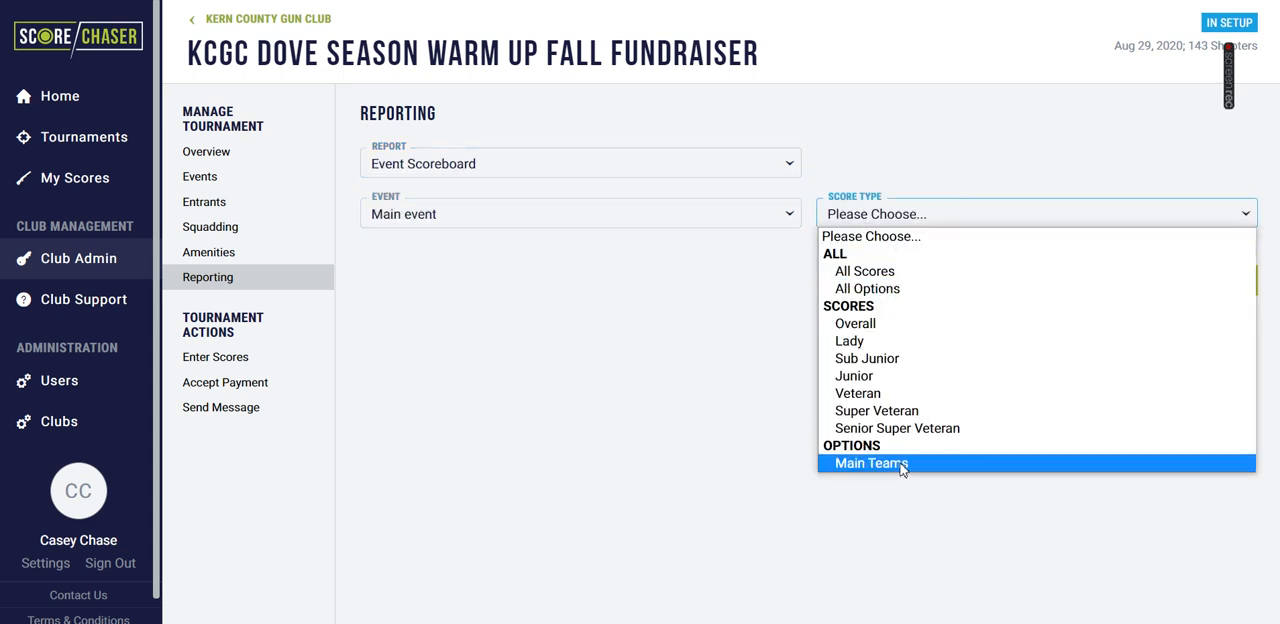
{"action": "left_click", "coordinate": [870, 464]}
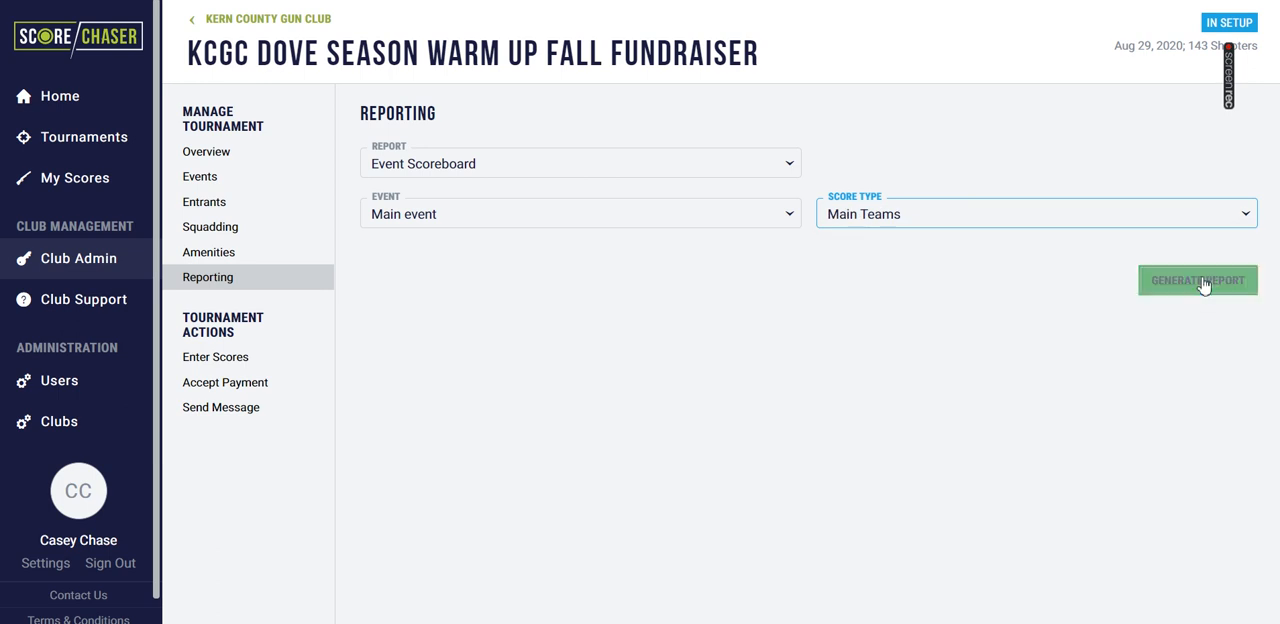
{"action": "left_click", "coordinate": [1196, 280]}
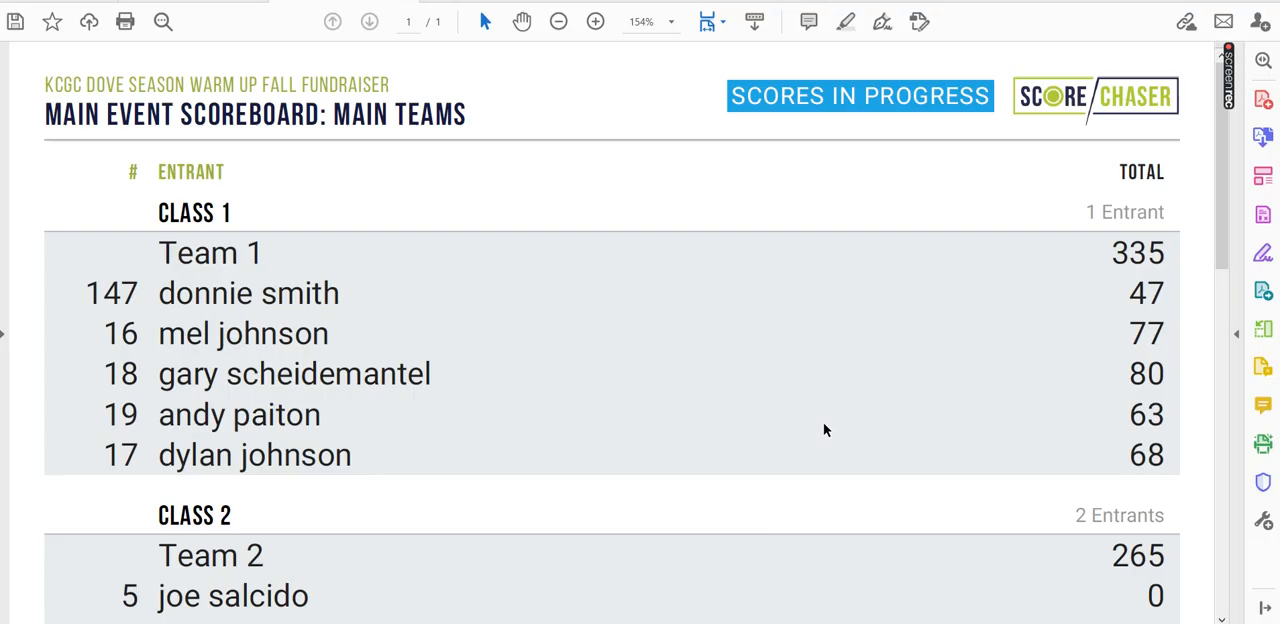
{"action": "scroll", "scroll_direction": "down", "scroll_amount": 3}
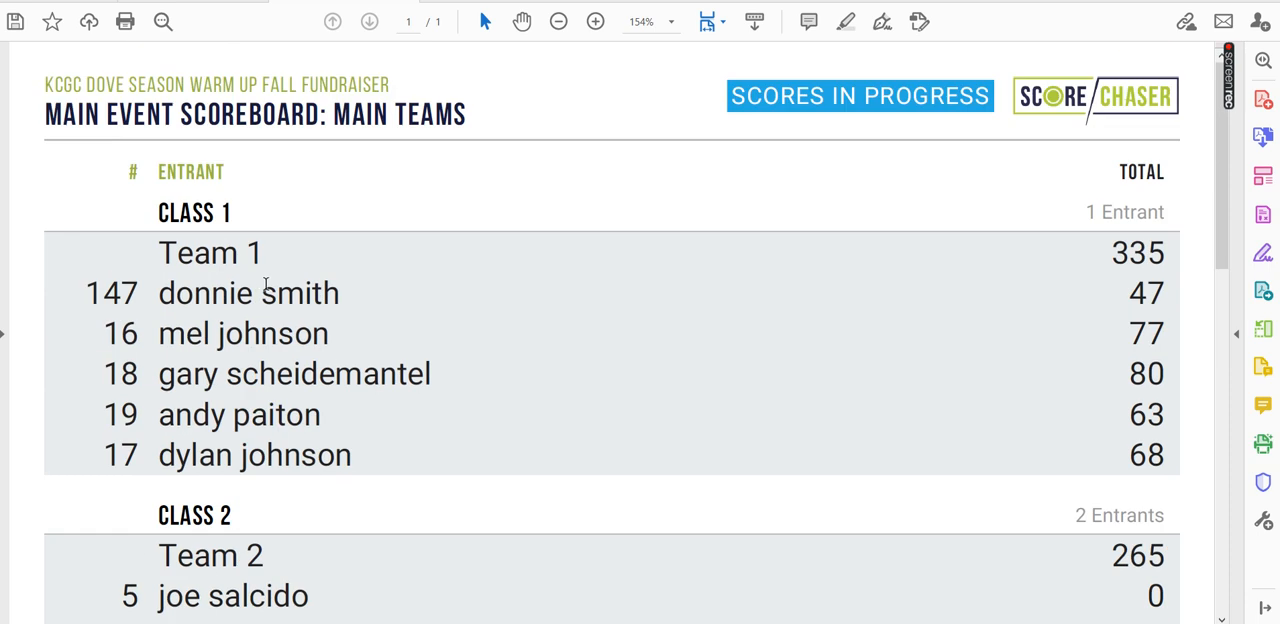
{"action": "mouse_move", "coordinate": [448, 288]}
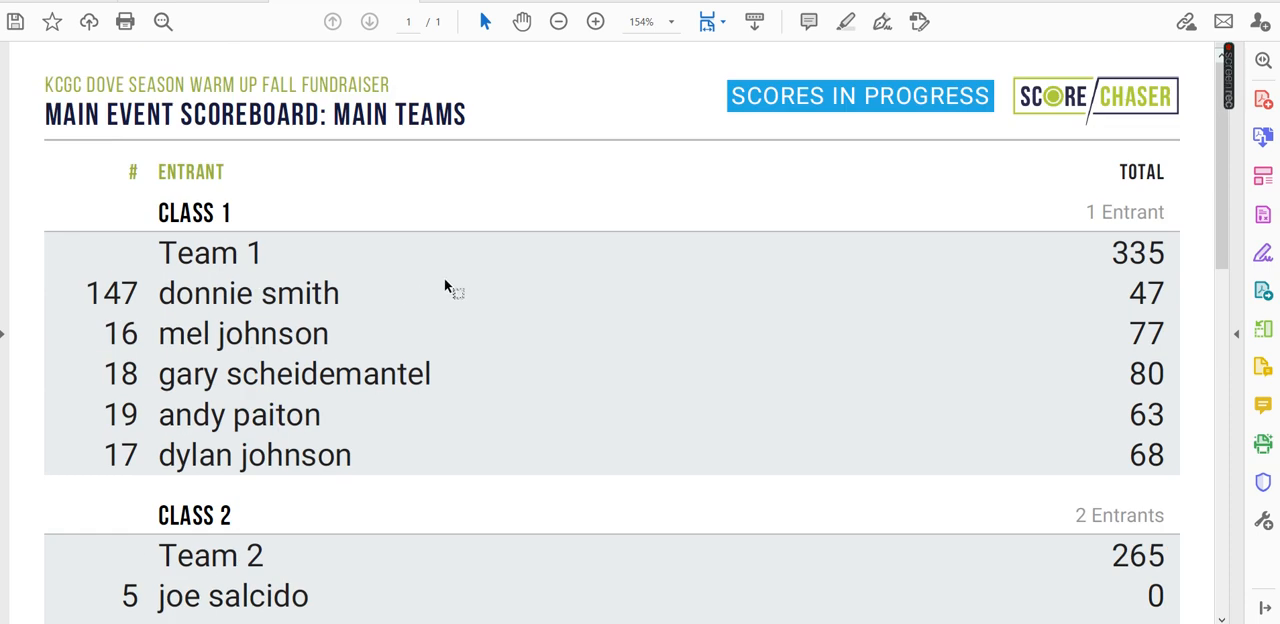
{"action": "mouse_move", "coordinate": [254, 348]}
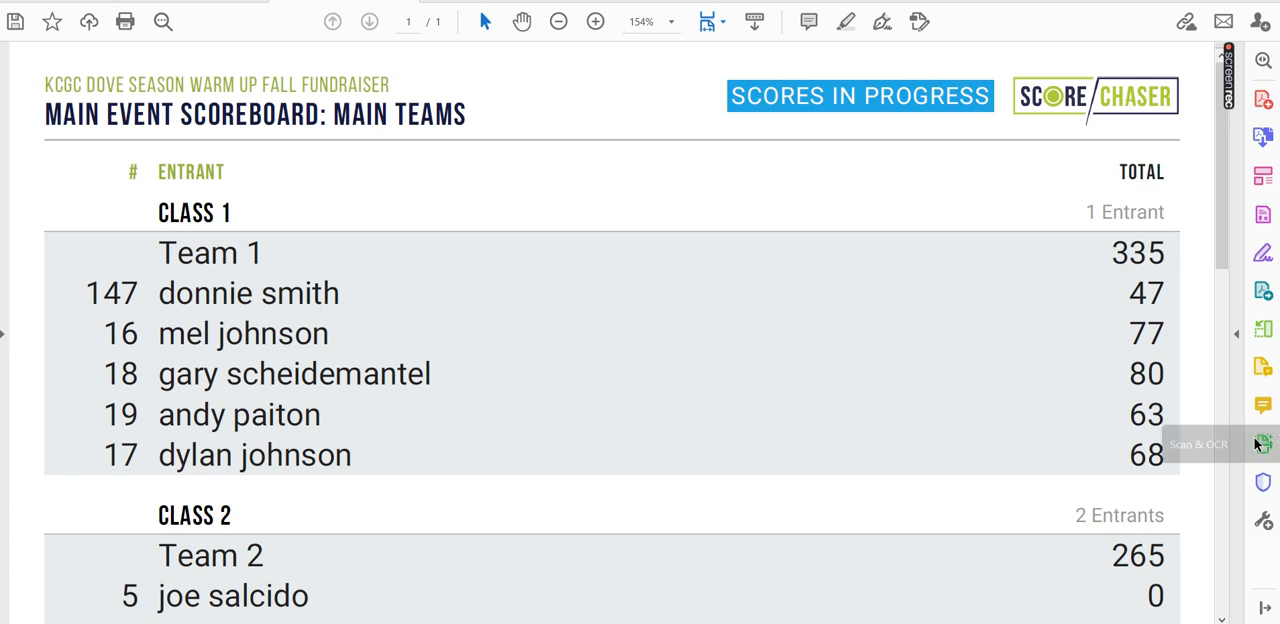
{"action": "mouse_move", "coordinate": [1140, 440]}
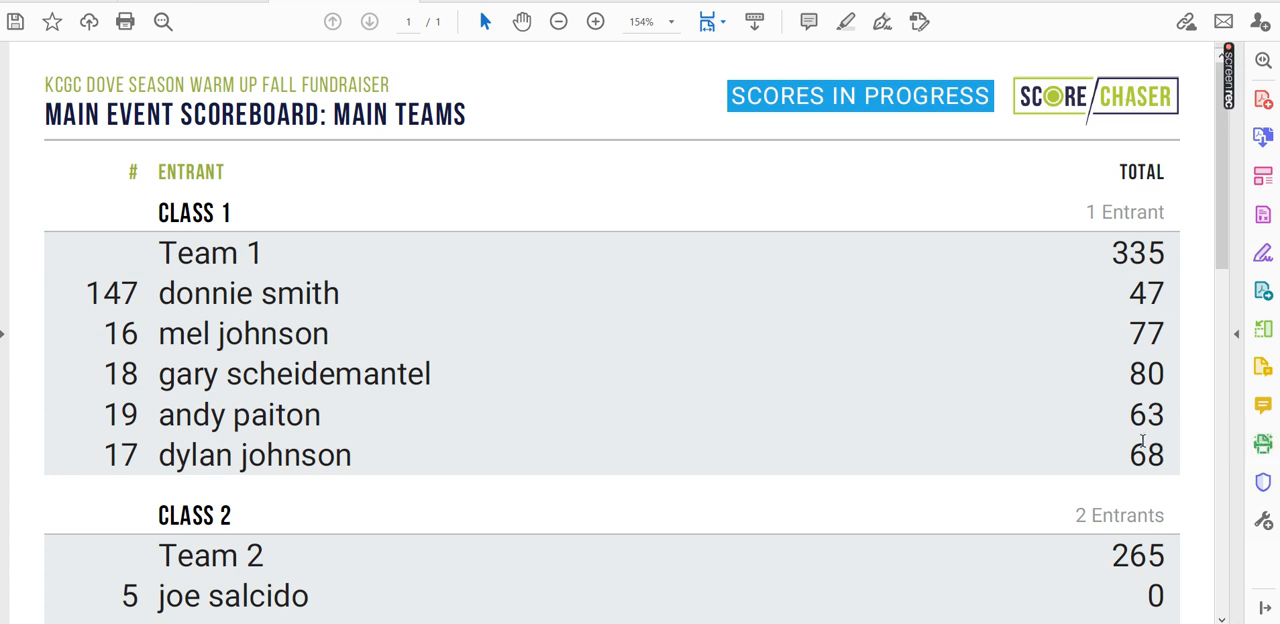
{"action": "scroll", "scroll_direction": "down", "scroll_amount": 3}
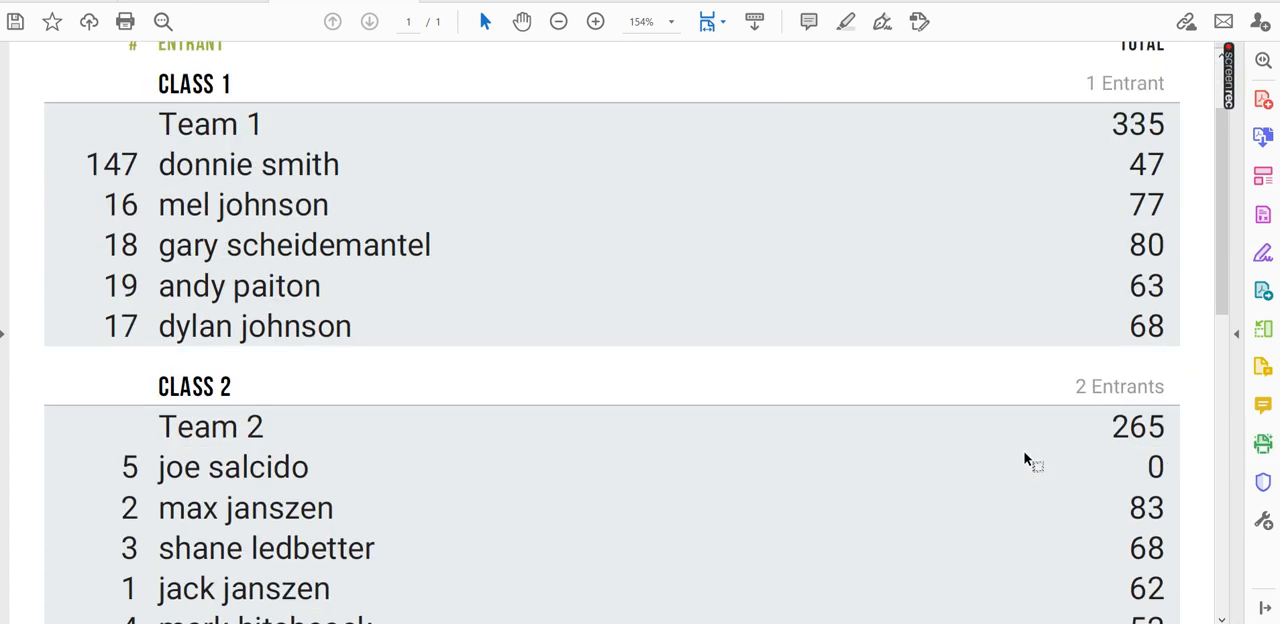
{"action": "scroll", "scroll_direction": "down", "scroll_amount": 3}
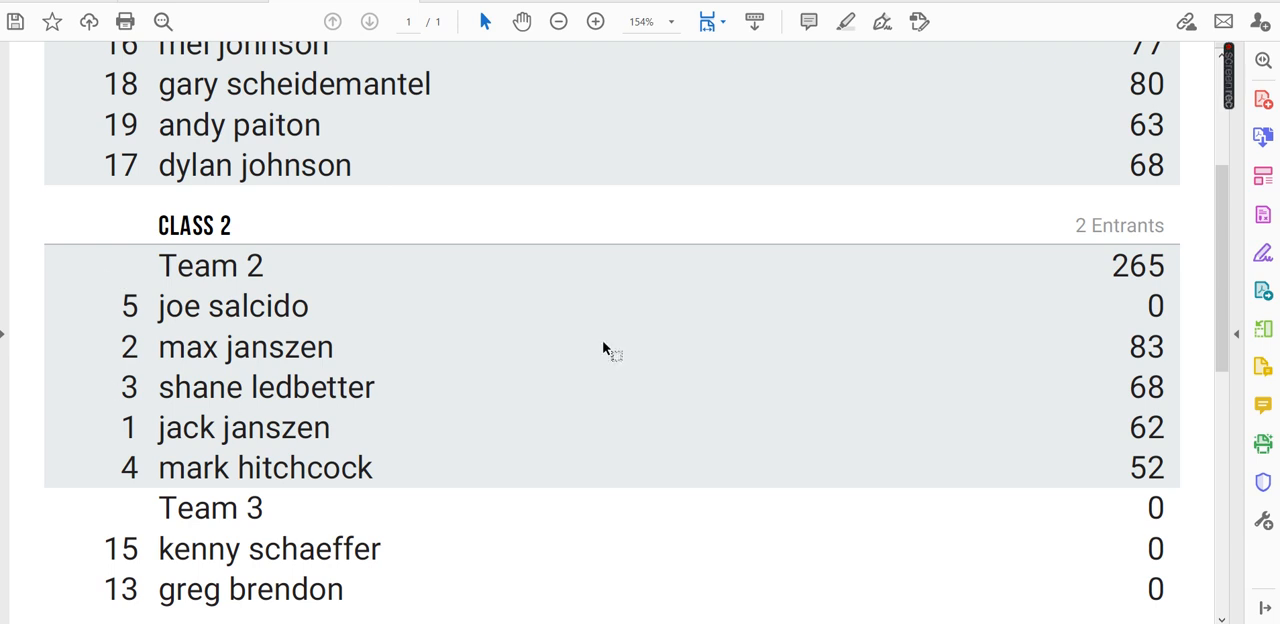